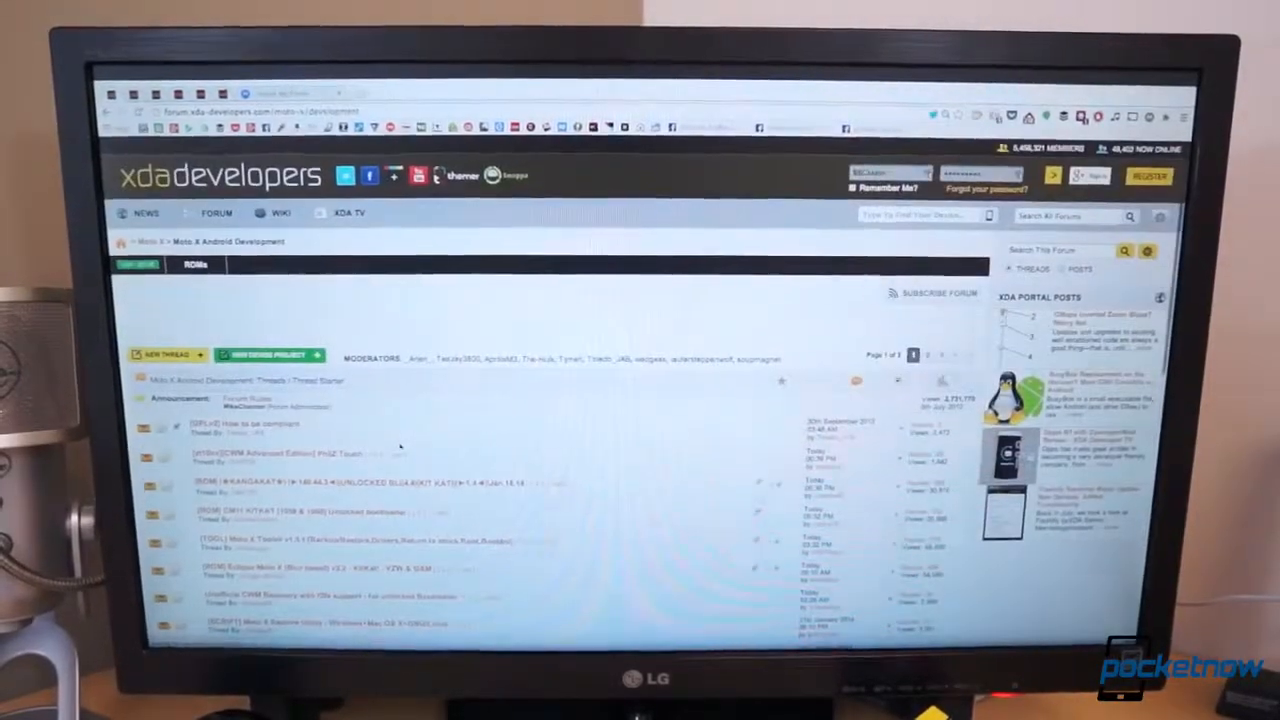
- Keep the Xposed installer apk download despite the 'file can harm your device' warning
scroll(down, 3)
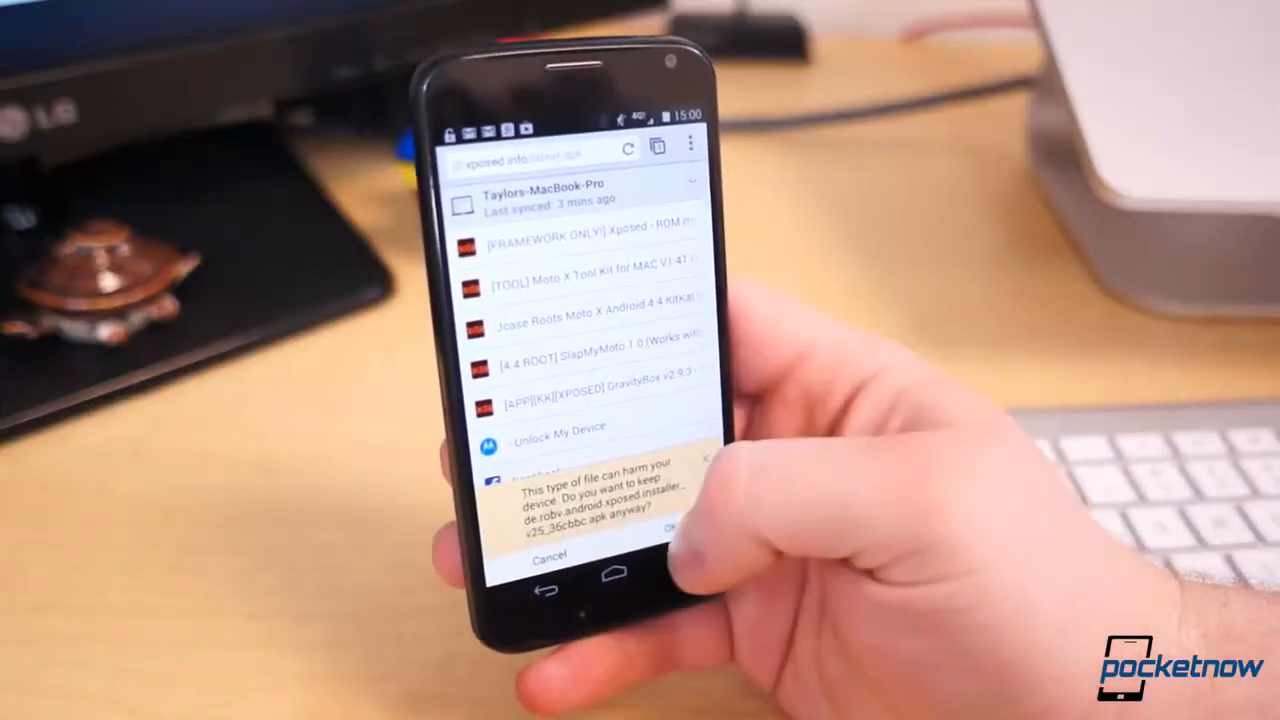
click(668, 528)
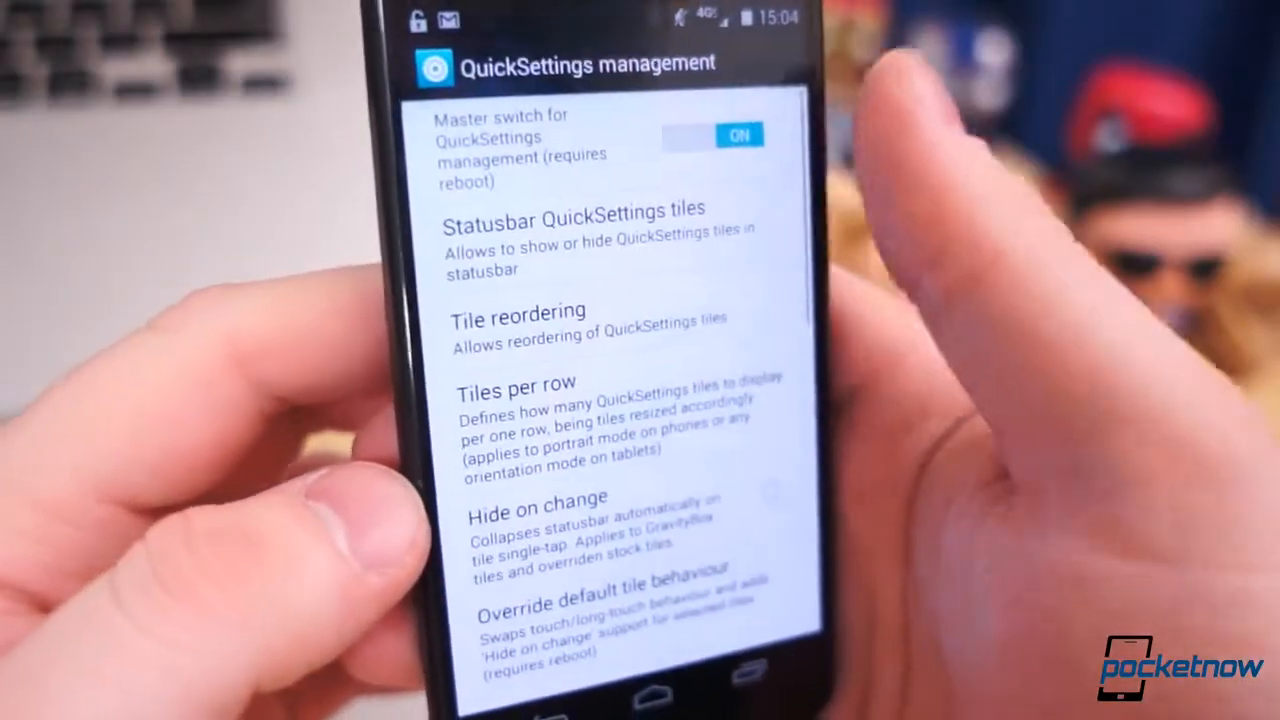
scroll(down, 3)
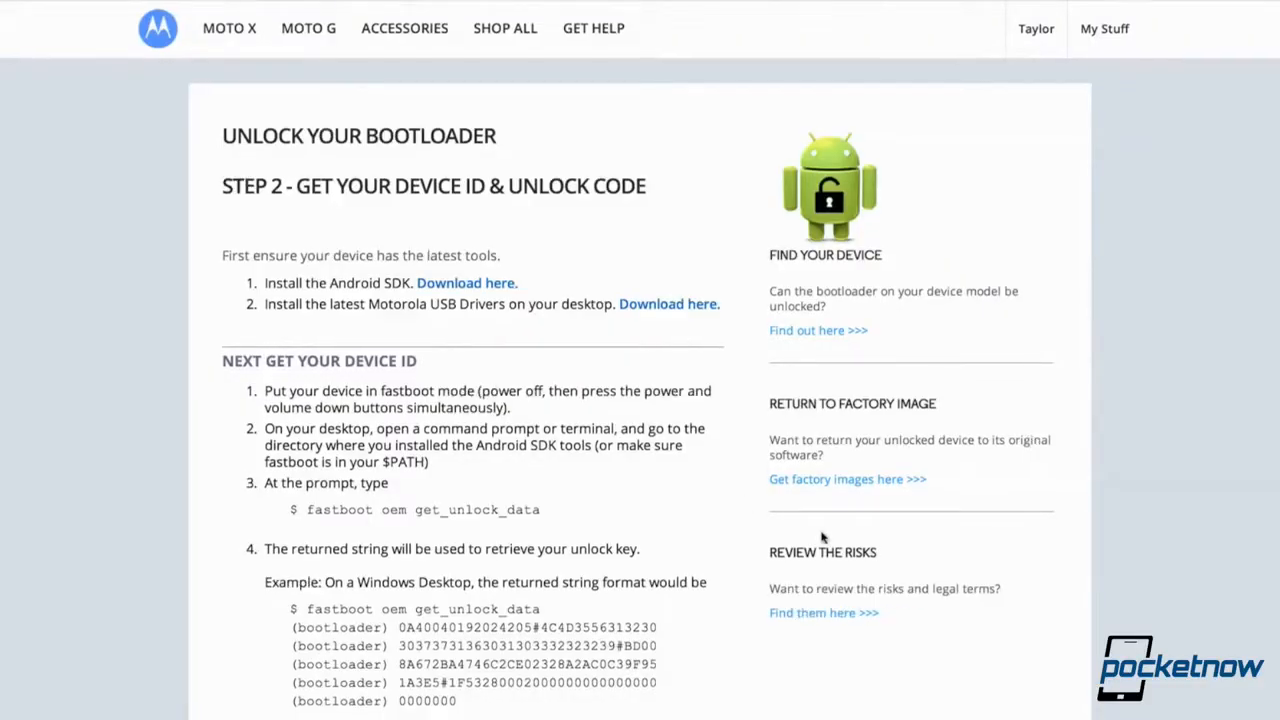
- Scroll through the Unlock Your Bootloader legal agreement to reach the Moto X Tool Kit thread
scroll(down, 3)
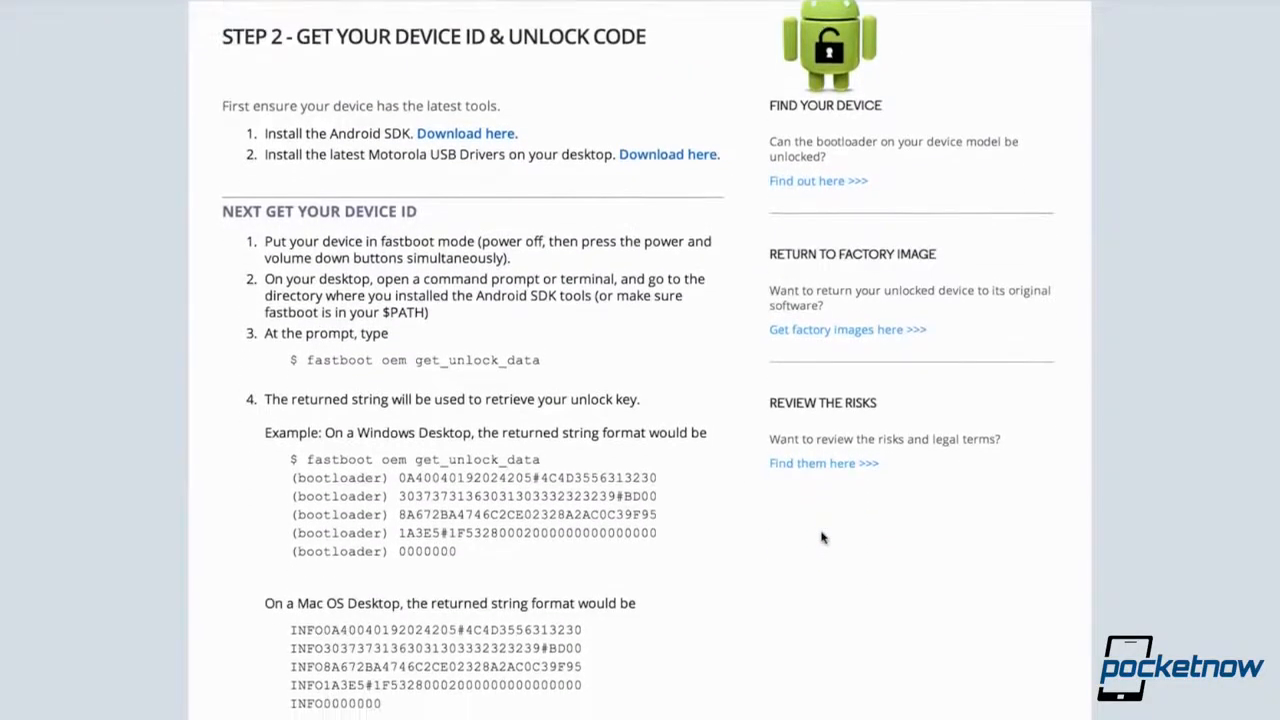
scroll(down, 3)
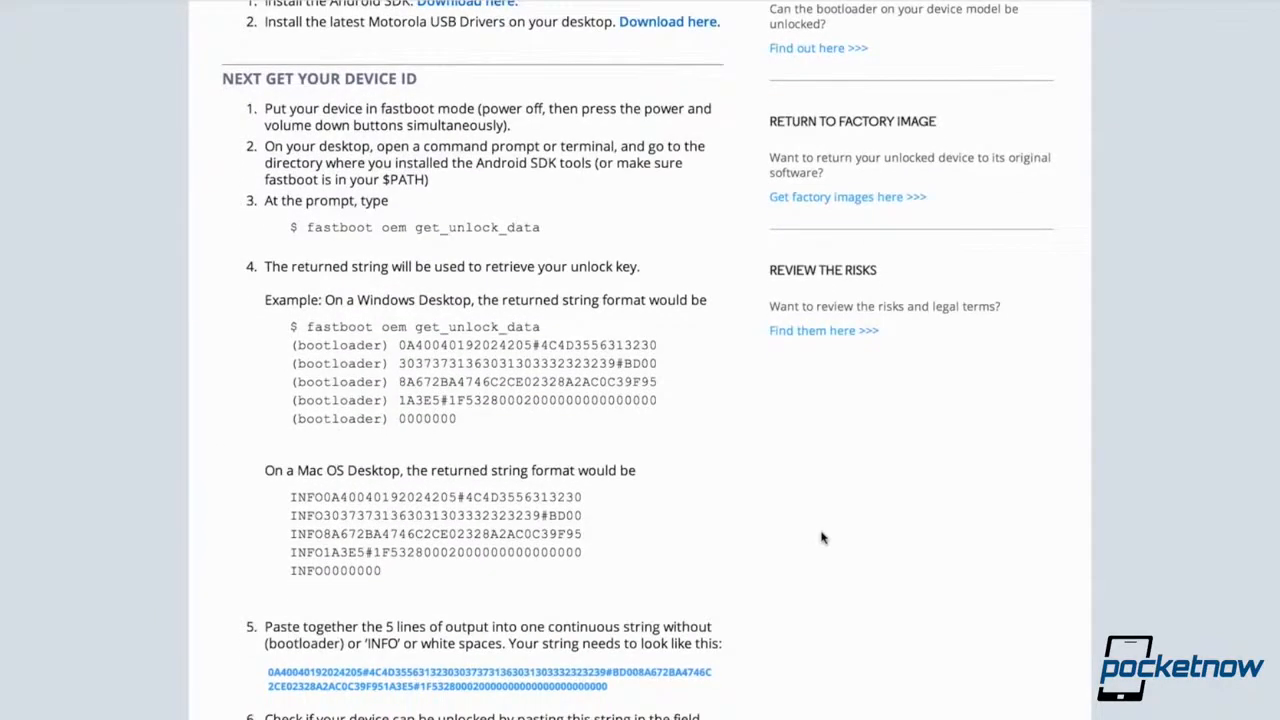
scroll(down, 3)
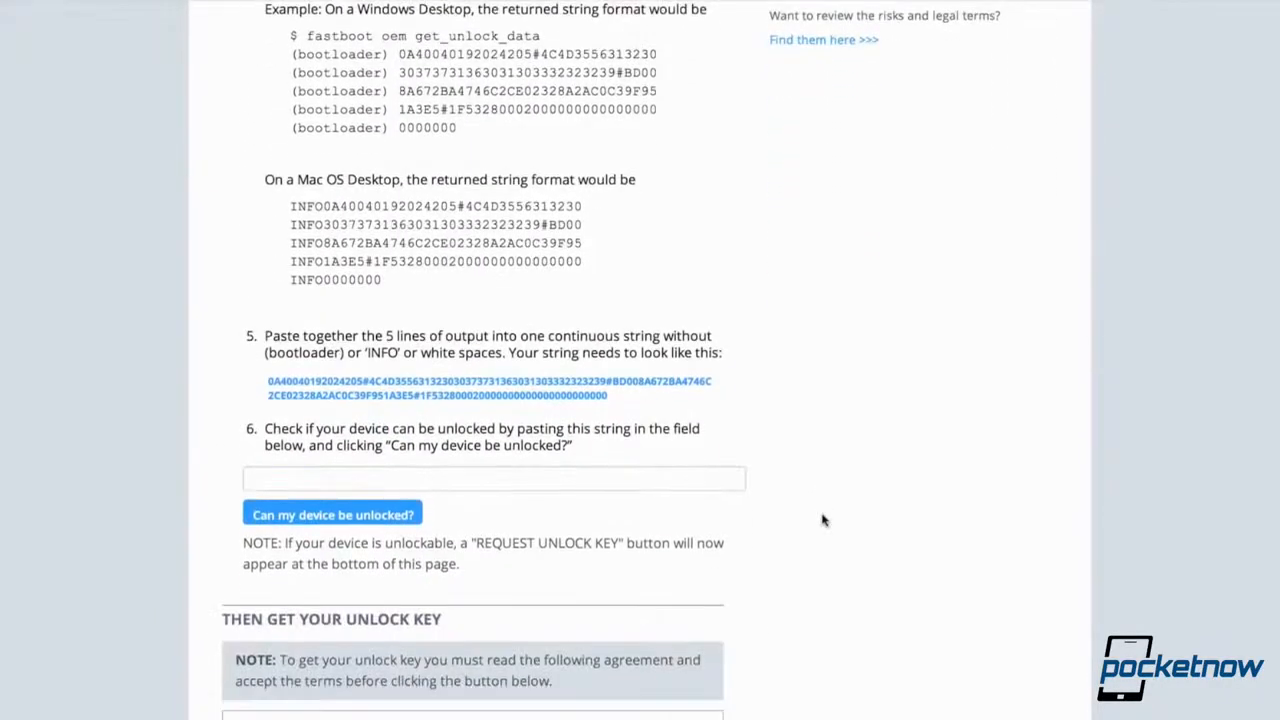
scroll(down, 3)
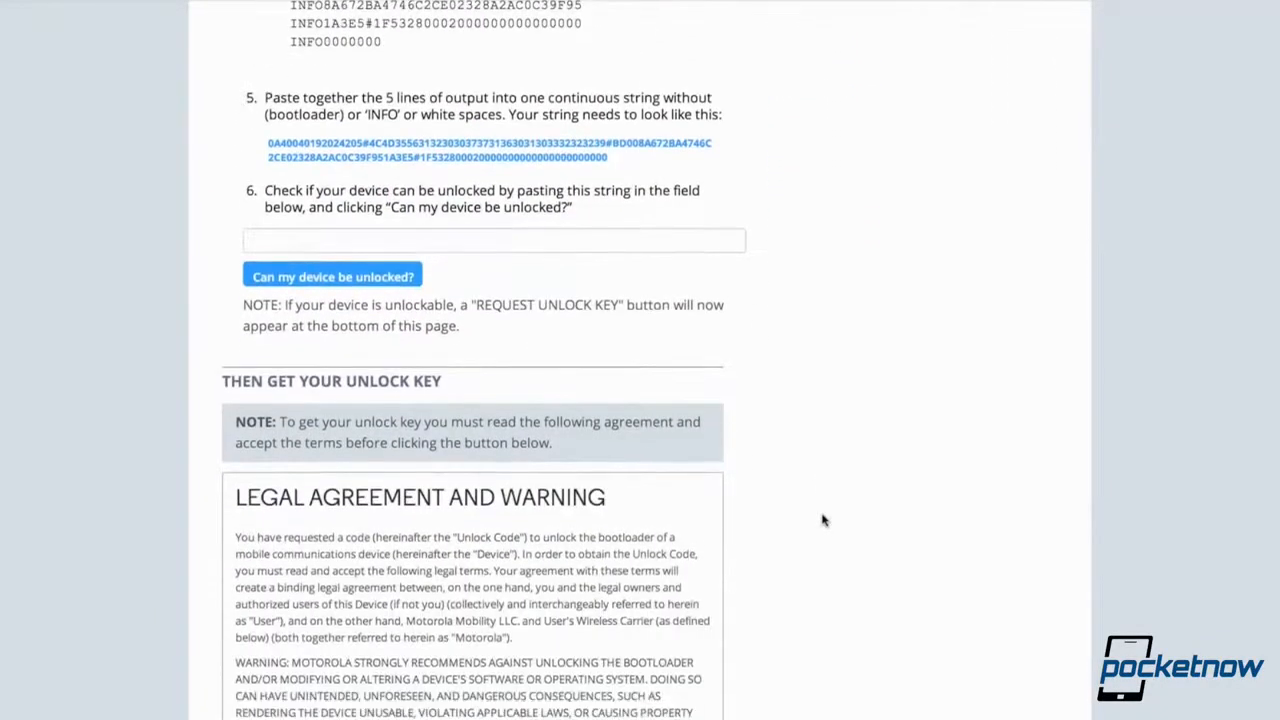
scroll(down, 3)
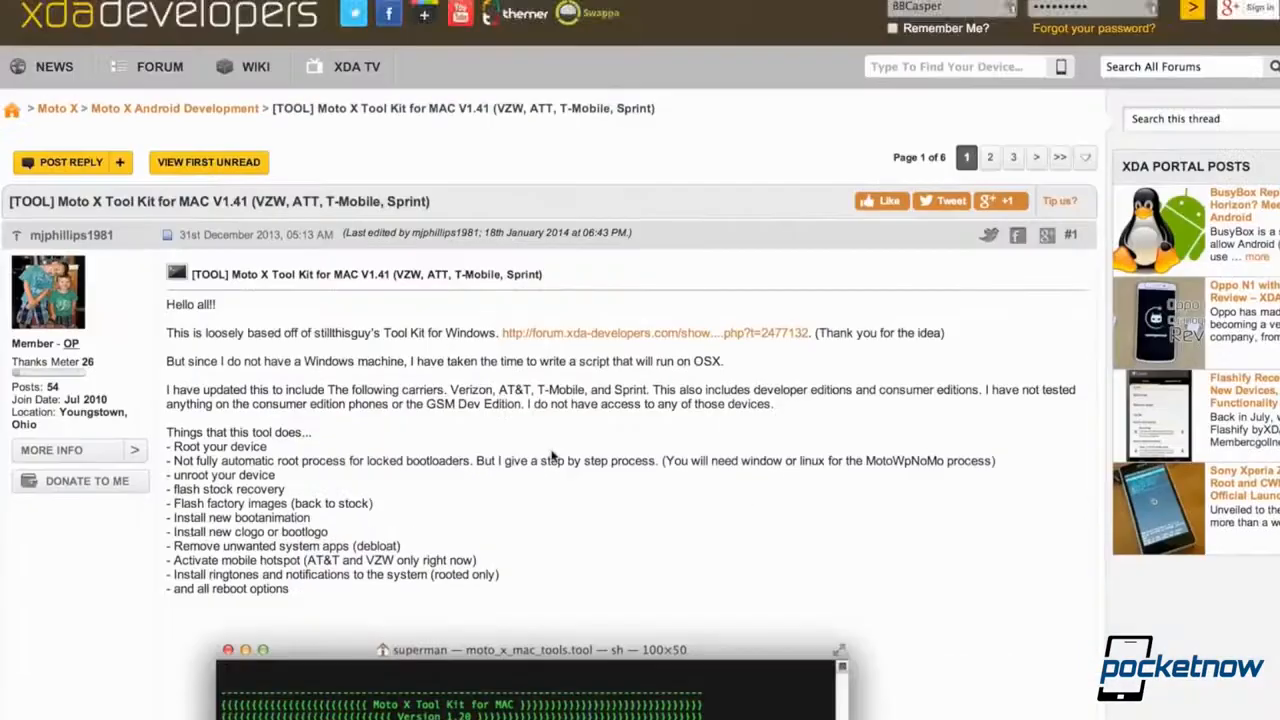
- Answer 'y' to the Moto X Tool Kit script's accept-terms prompt
scroll(down, 3)
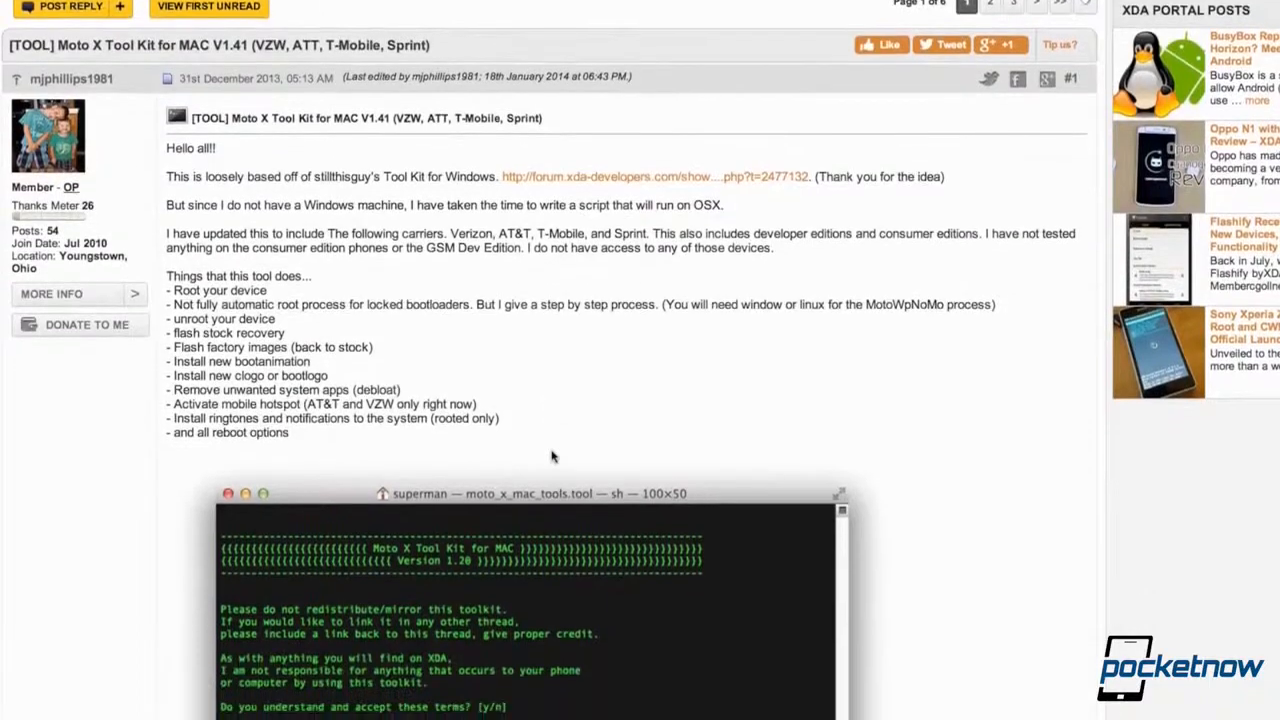
scroll(down, 3)
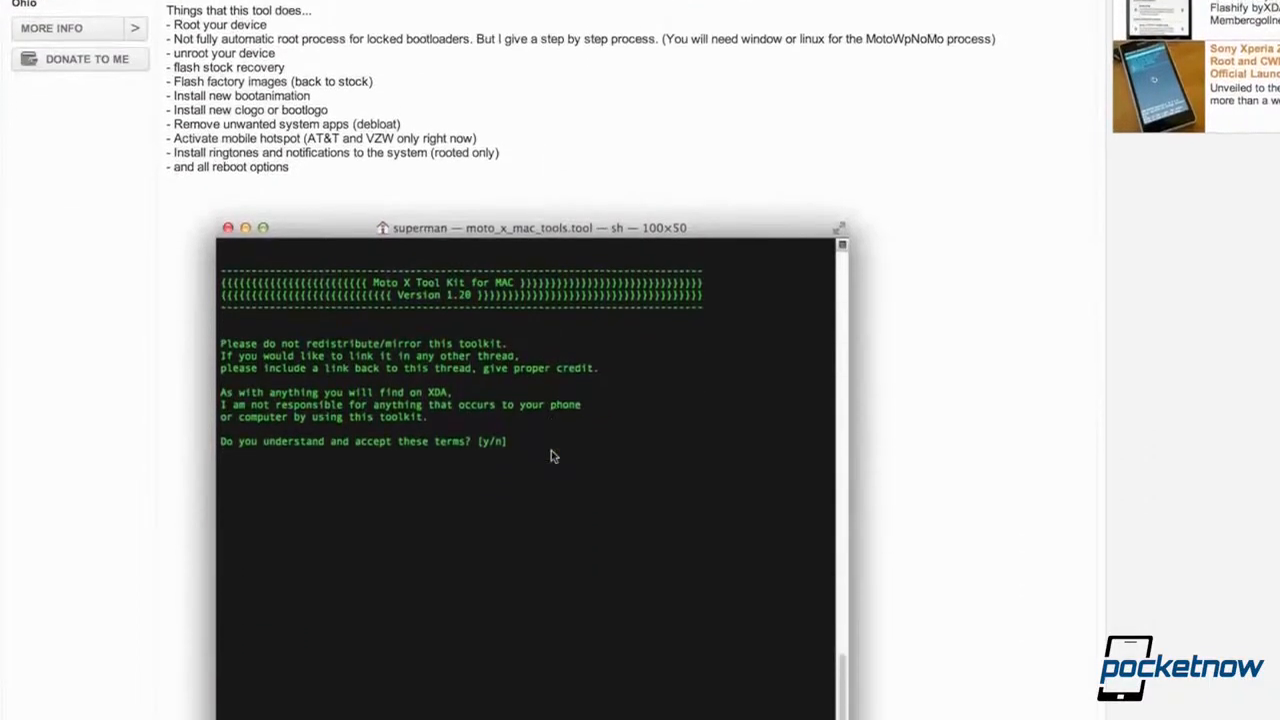
scroll(down, 3)
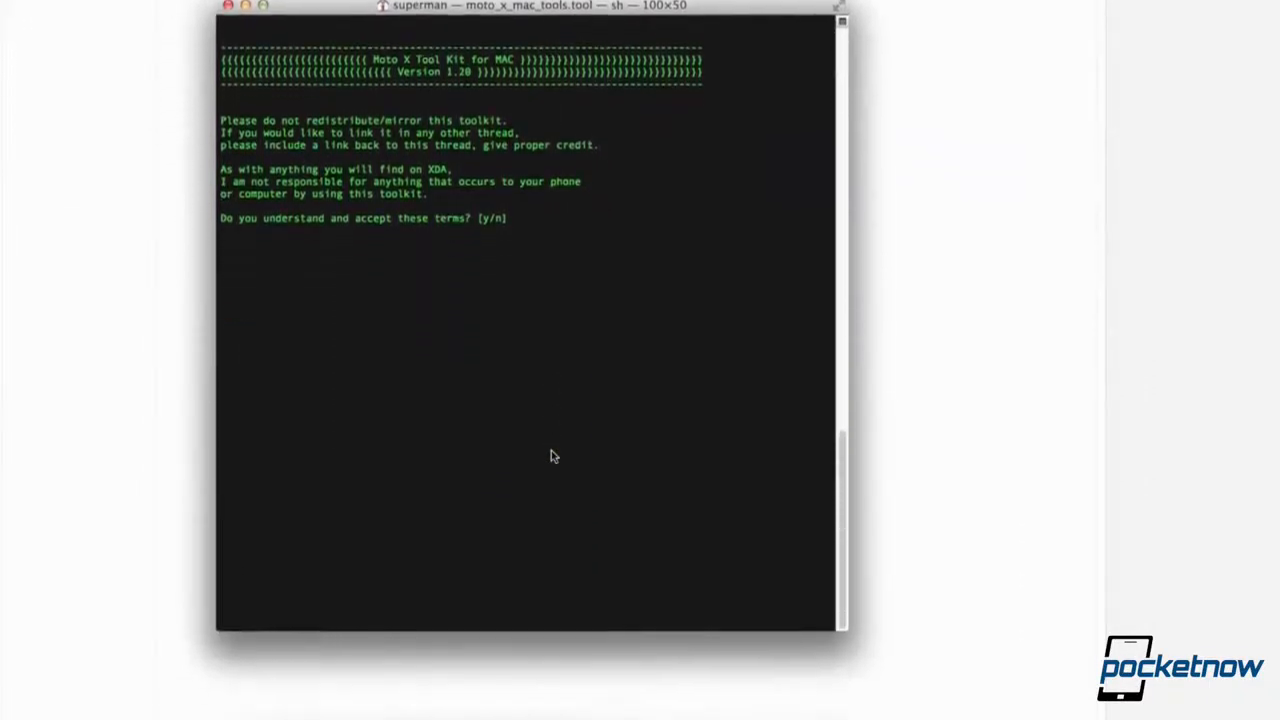
text(y)
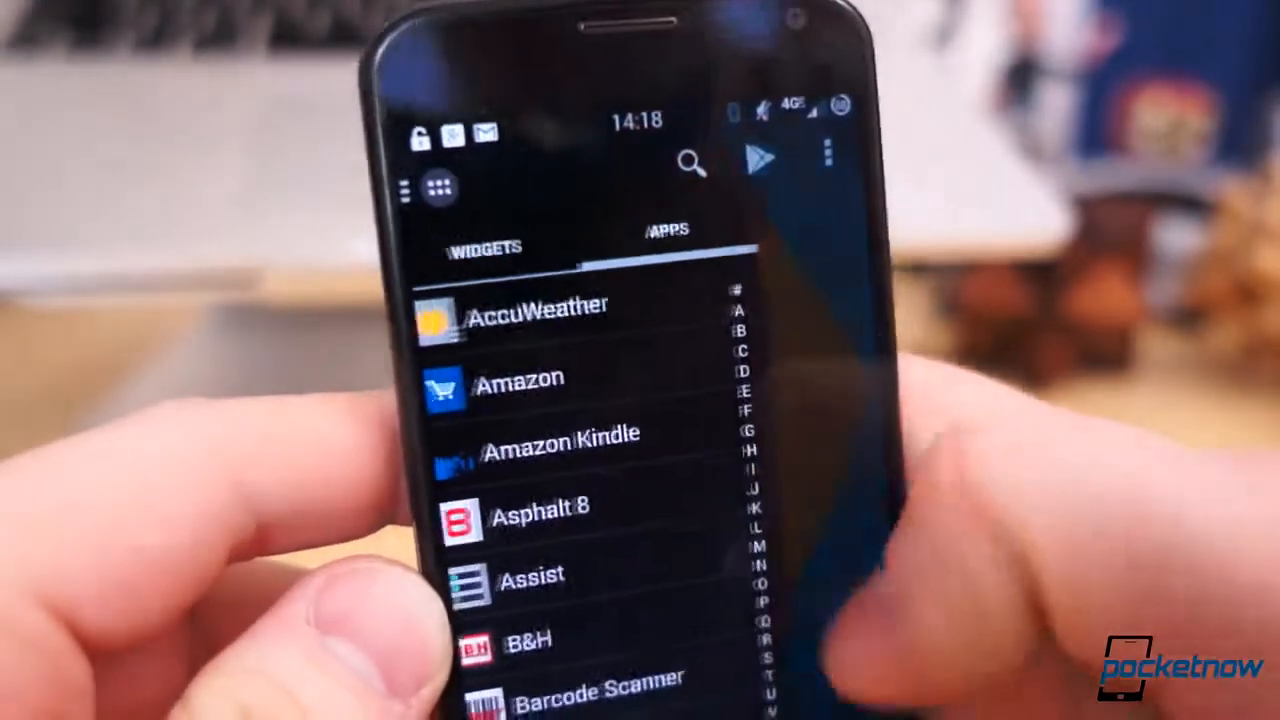
- Run Install/Update in the Framework section and confirm the reboot-pending completion message
scroll(down, 3)
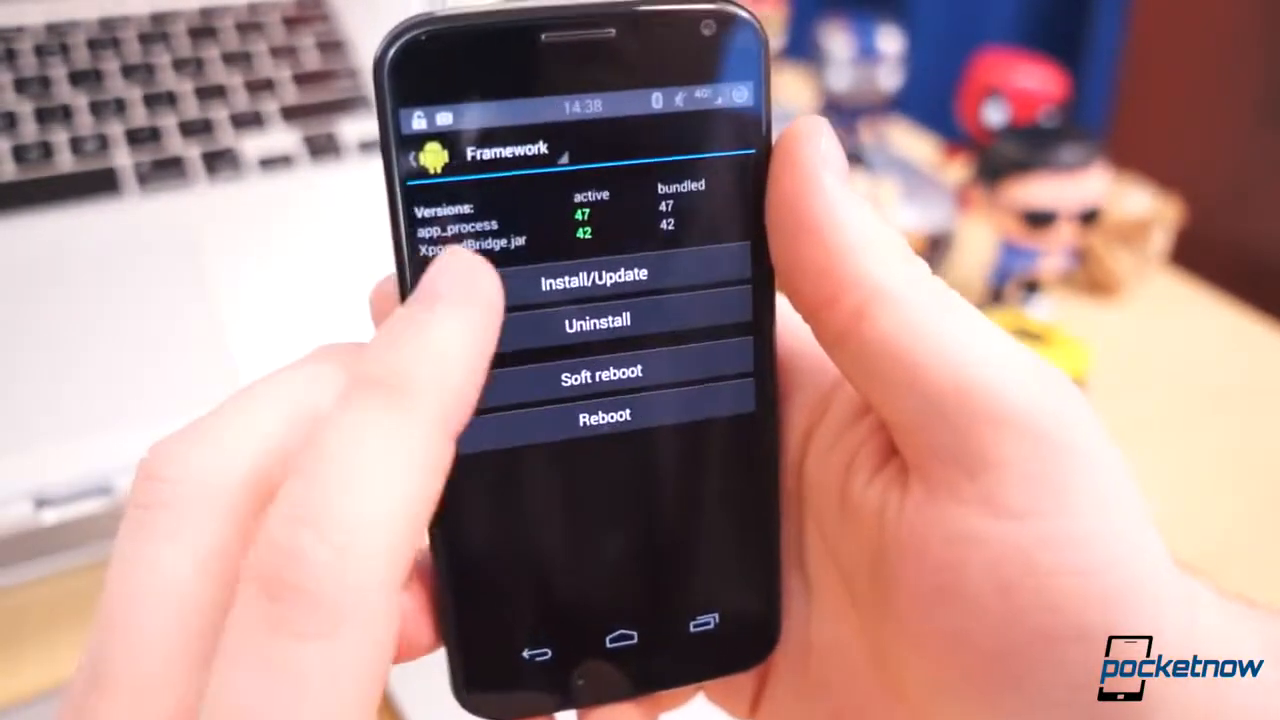
click(596, 274)
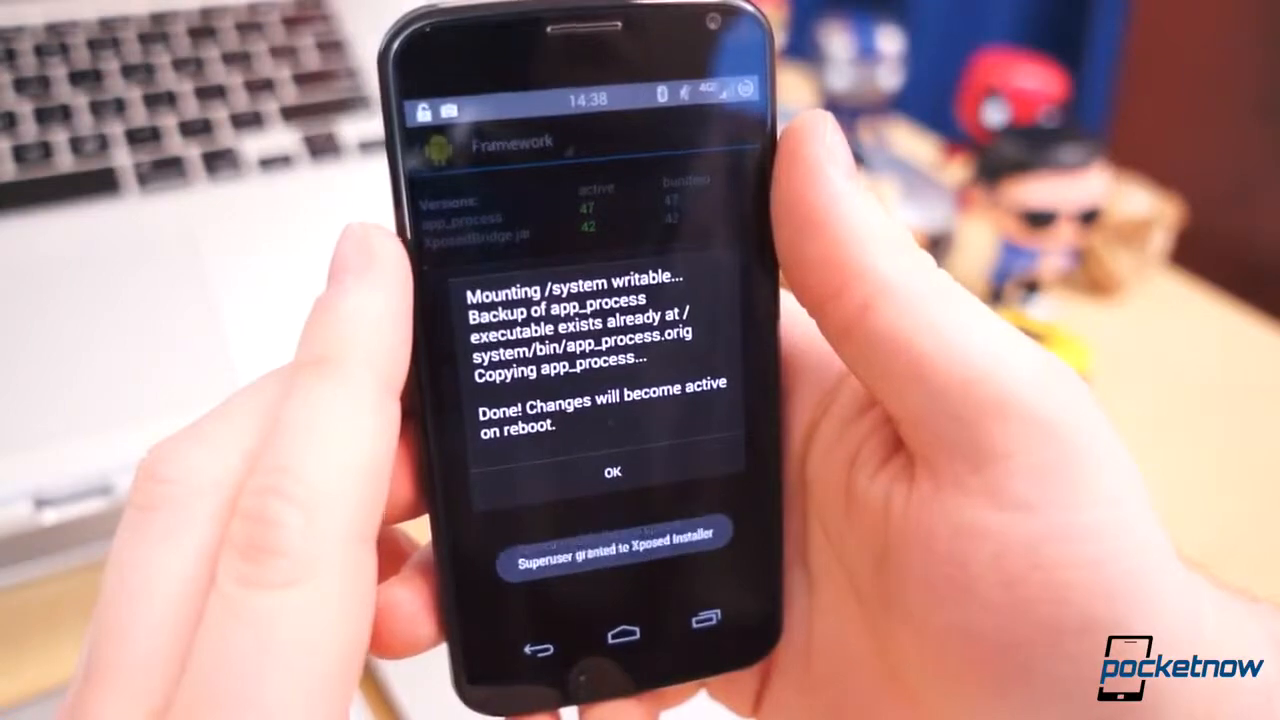
click(612, 472)
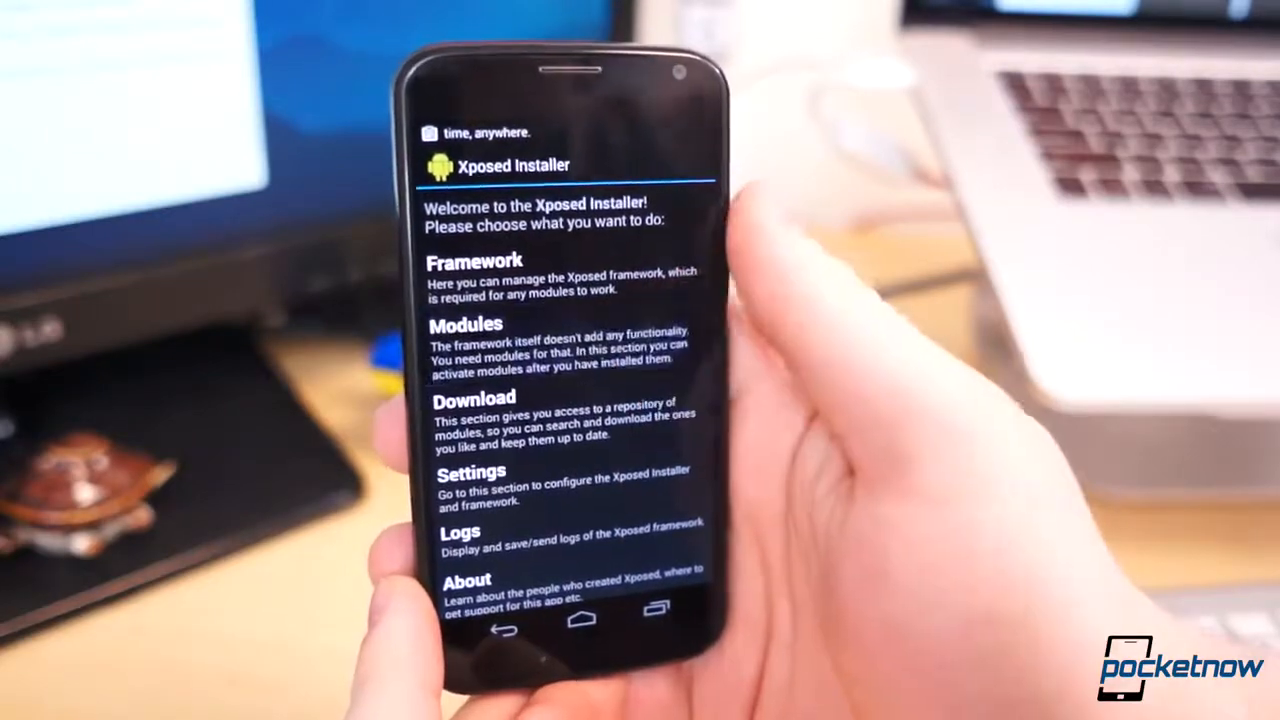
- Reach GravityBox's Statusbar tweaks from the module download section
click(466, 324)
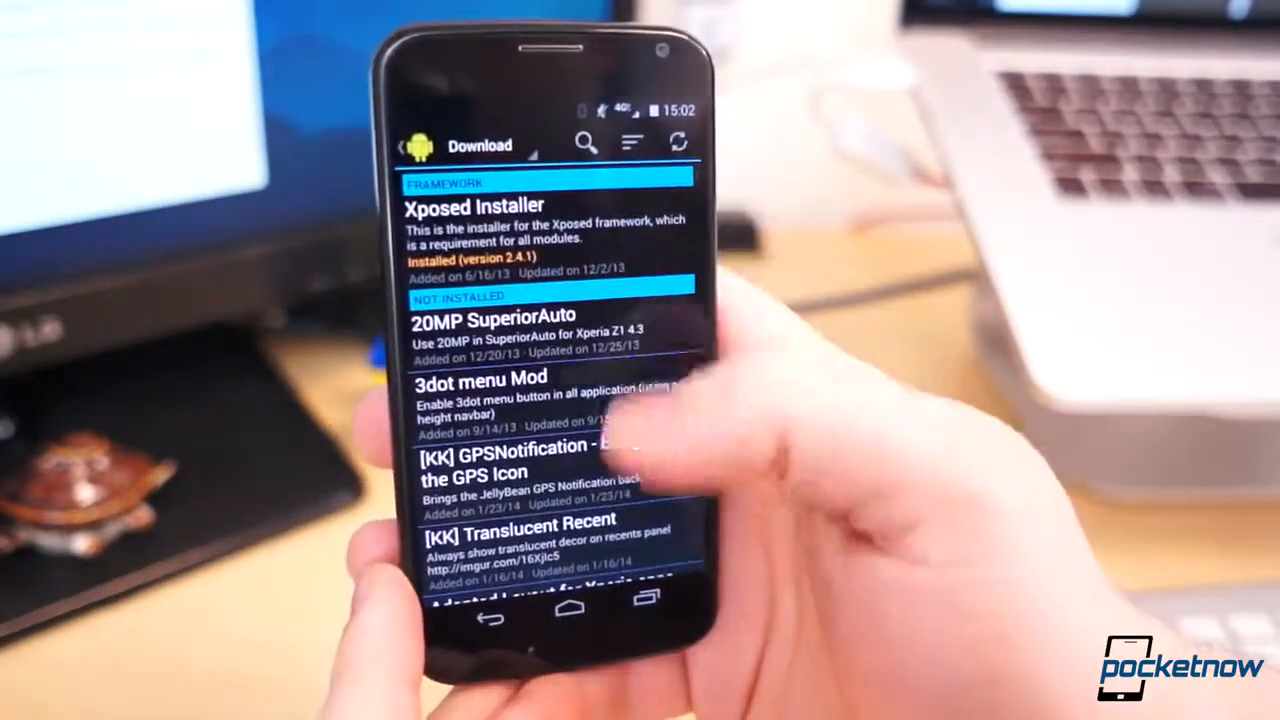
scroll(down, 3)
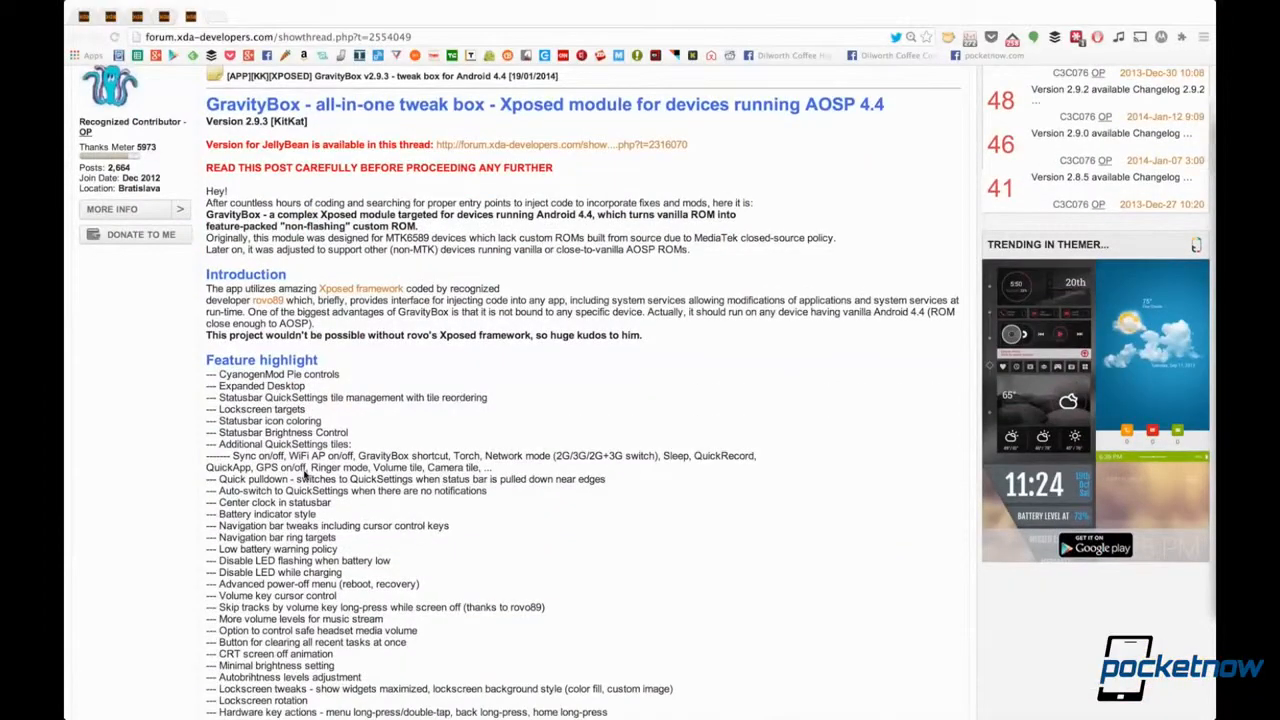
scroll(down, 3)
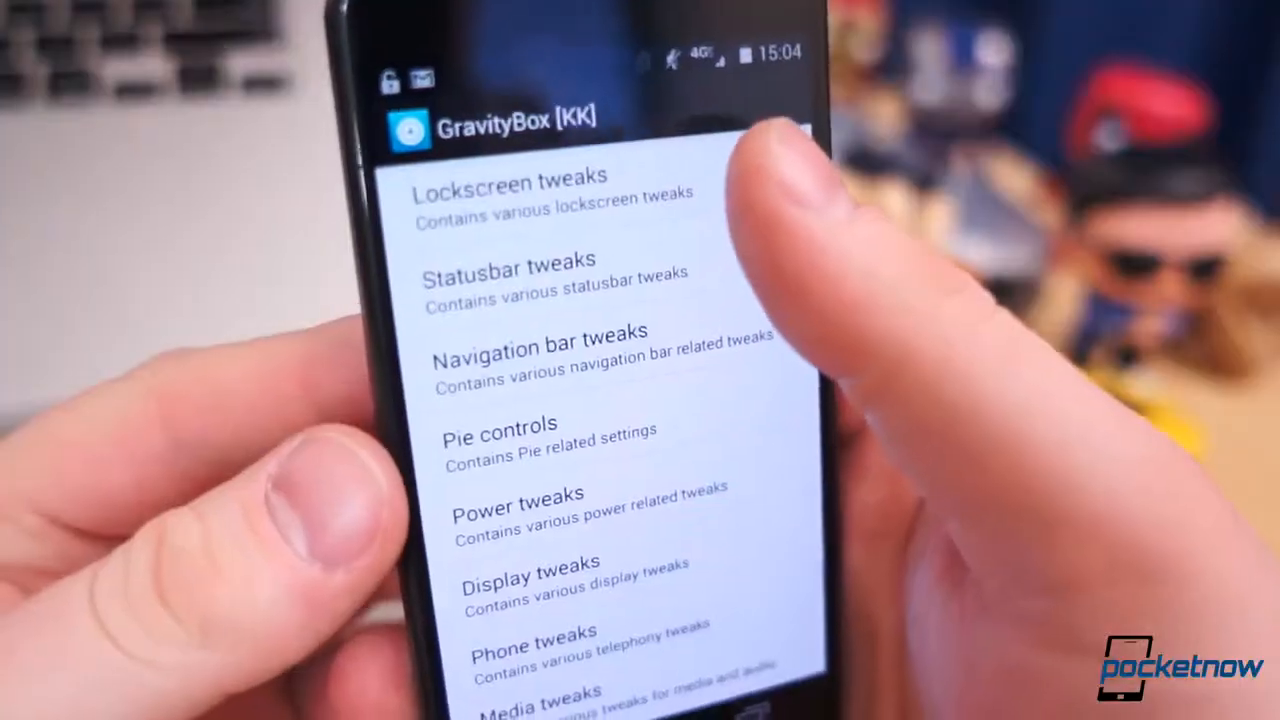
click(508, 188)
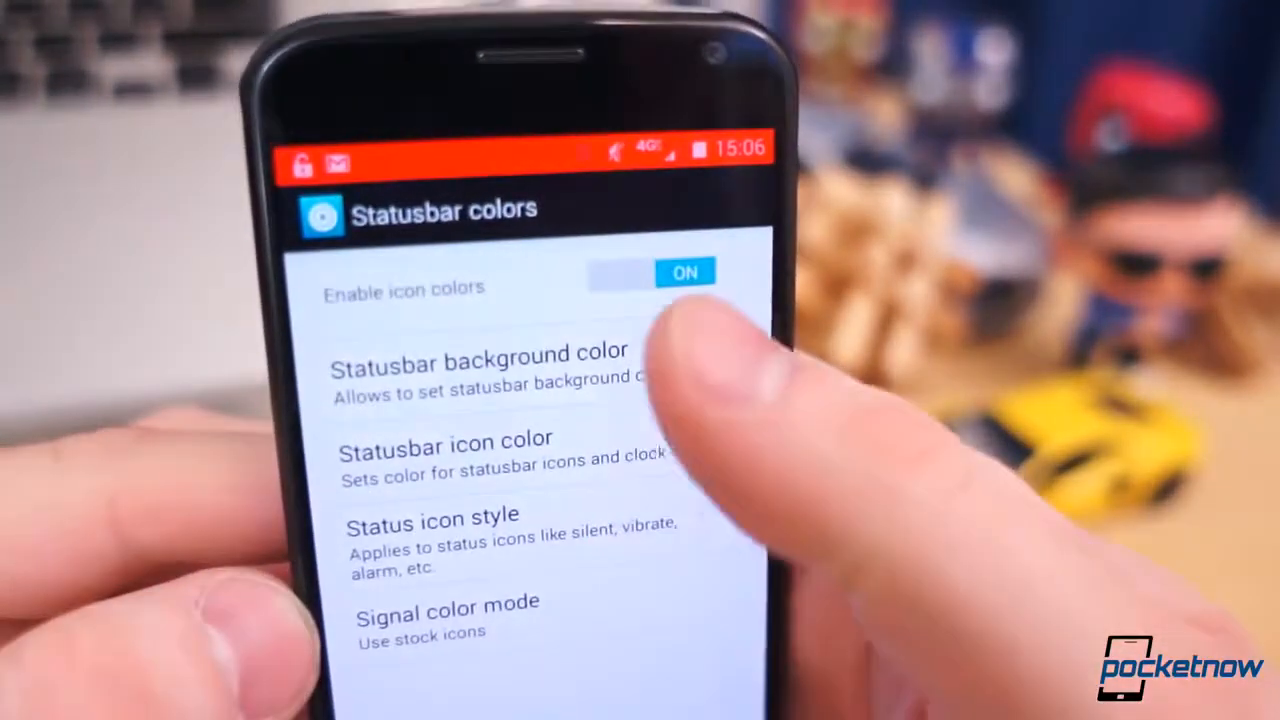
- Enable icon colors under Statusbar colors and bring up the battery indicator style settings
click(478, 360)
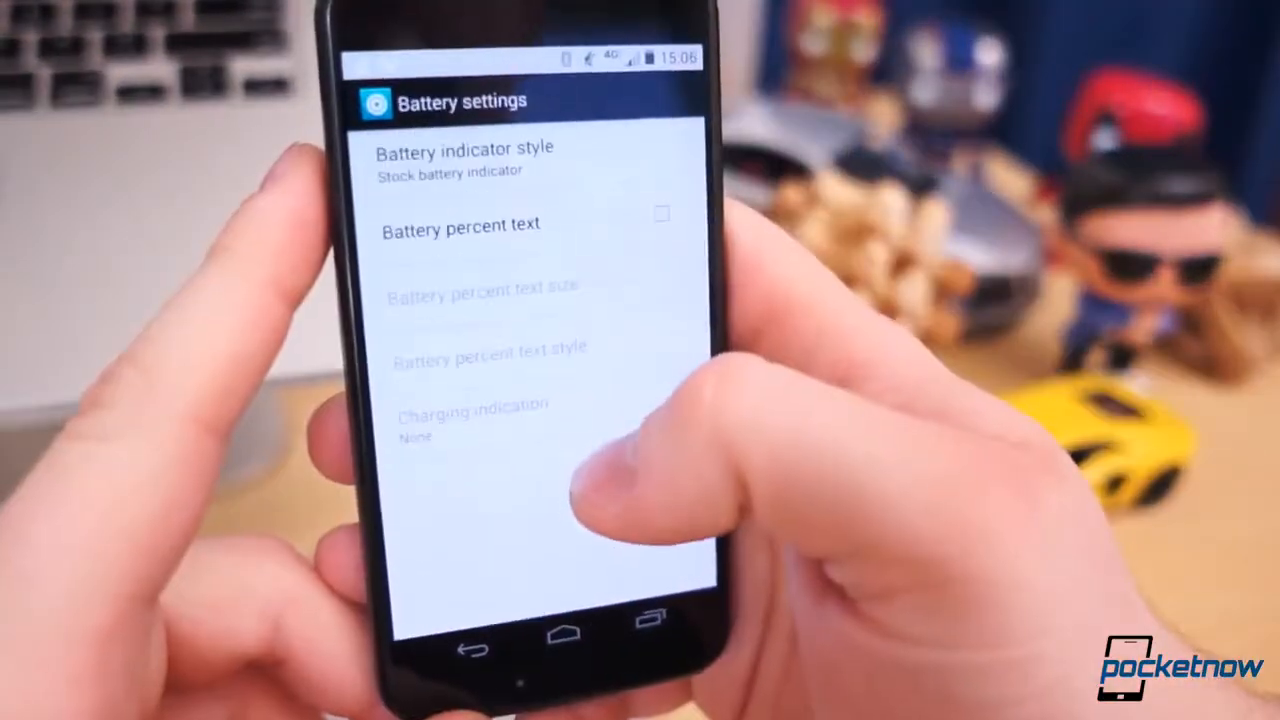
click(660, 214)
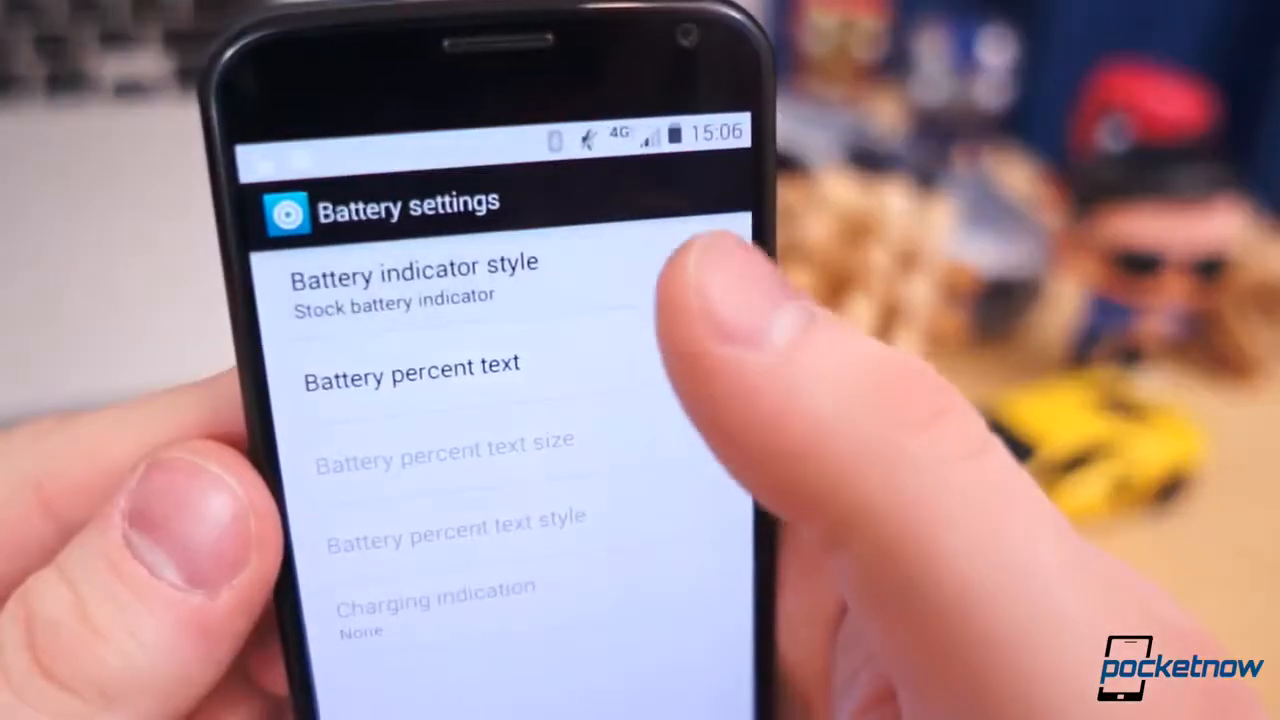
click(416, 276)
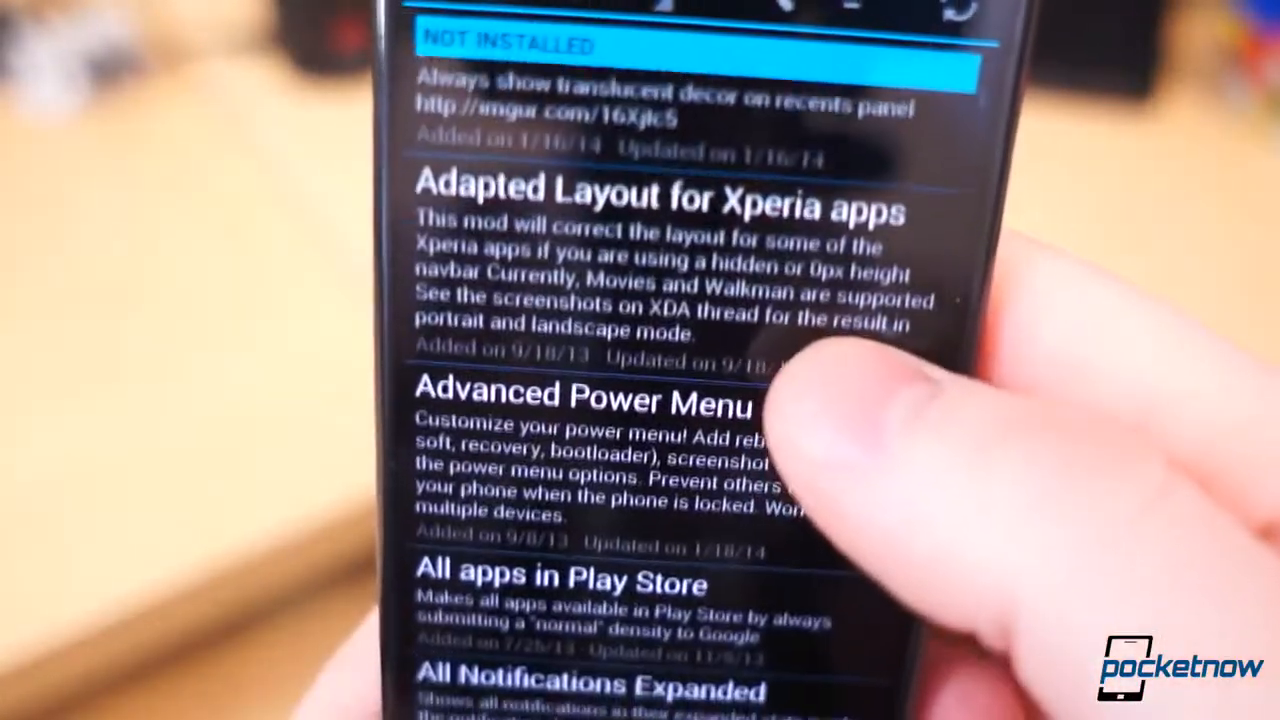
- Browse the downloadable module list, then return to the home screen via Recents
scroll(down, 3)
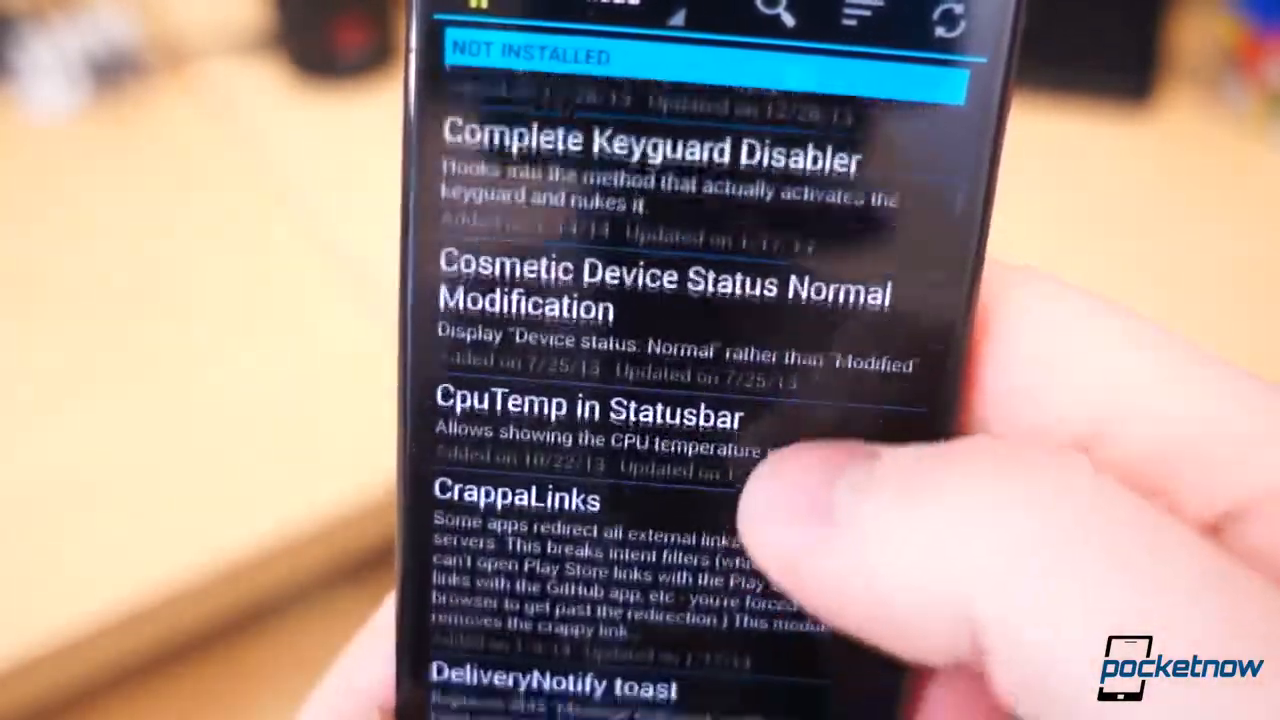
scroll(down, 3)
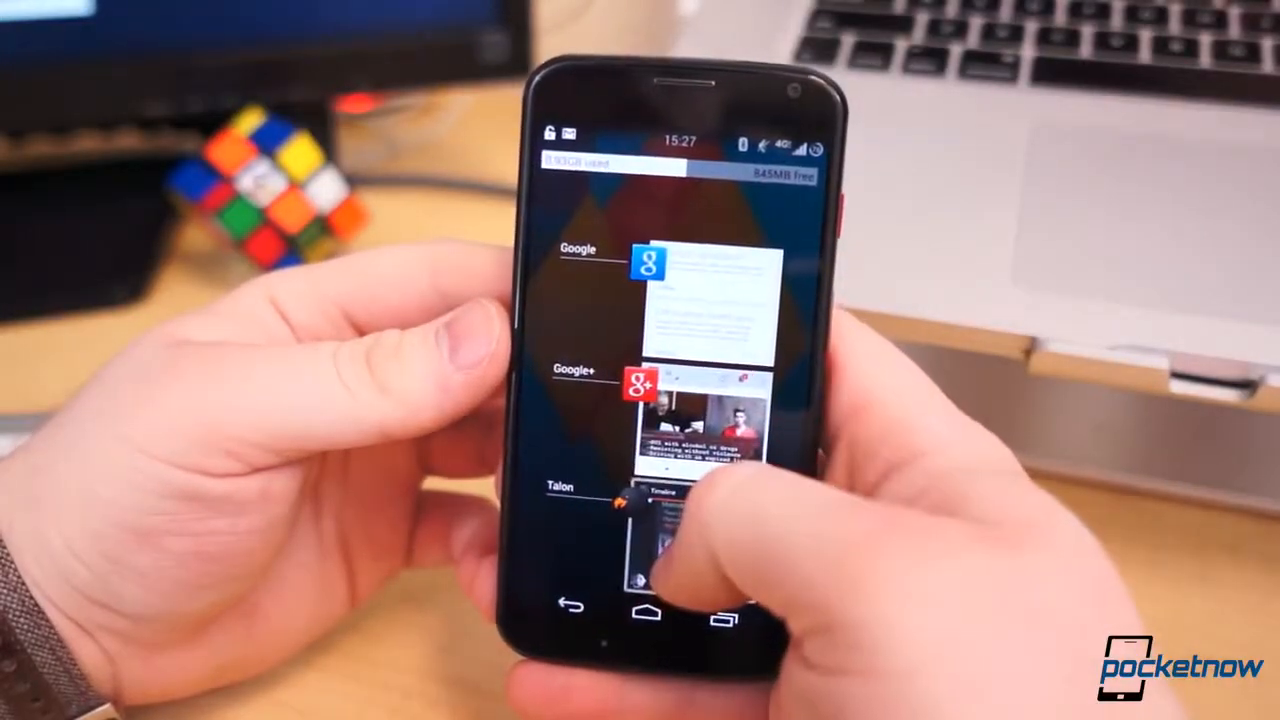
click(660, 500)
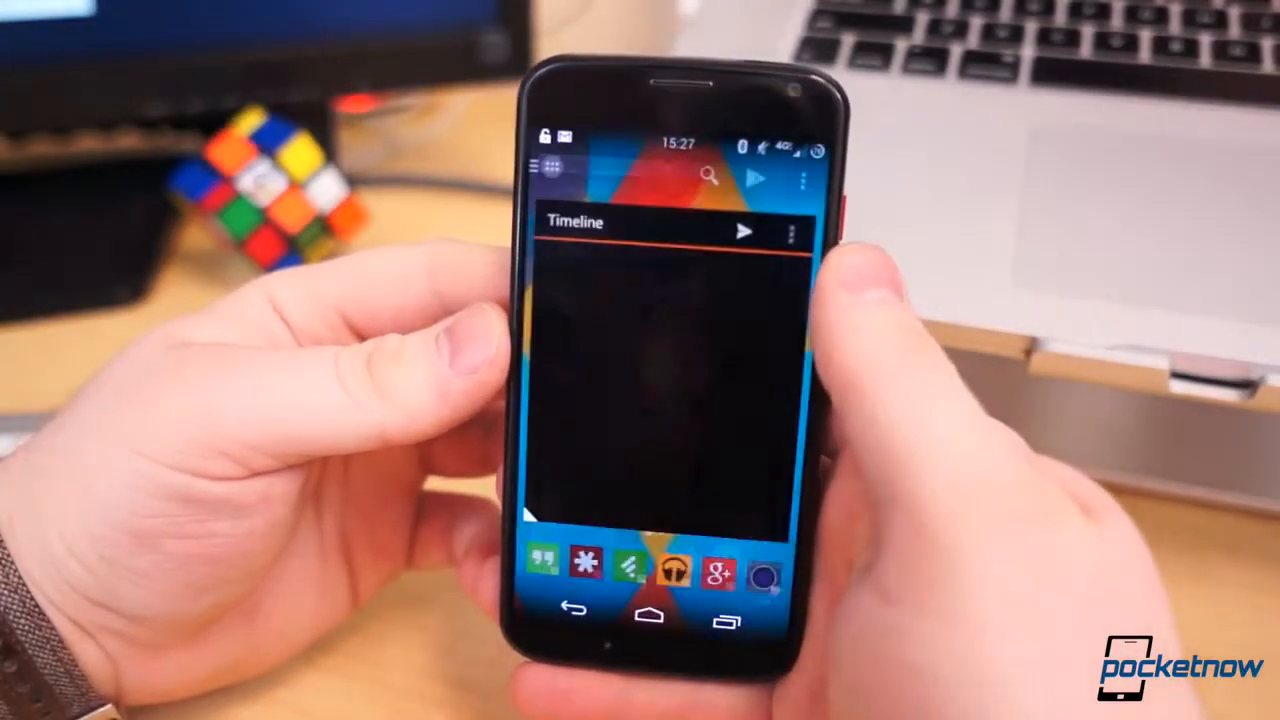